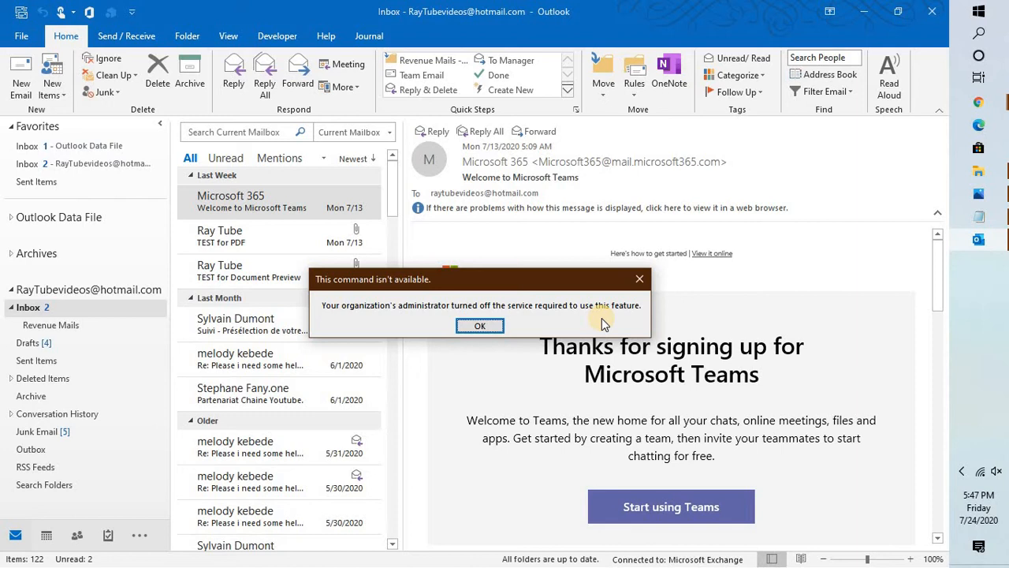
# Step: Dismiss the 'command isn't available' error, retry Help, and dismiss the error again
pyautogui.click(479, 325)
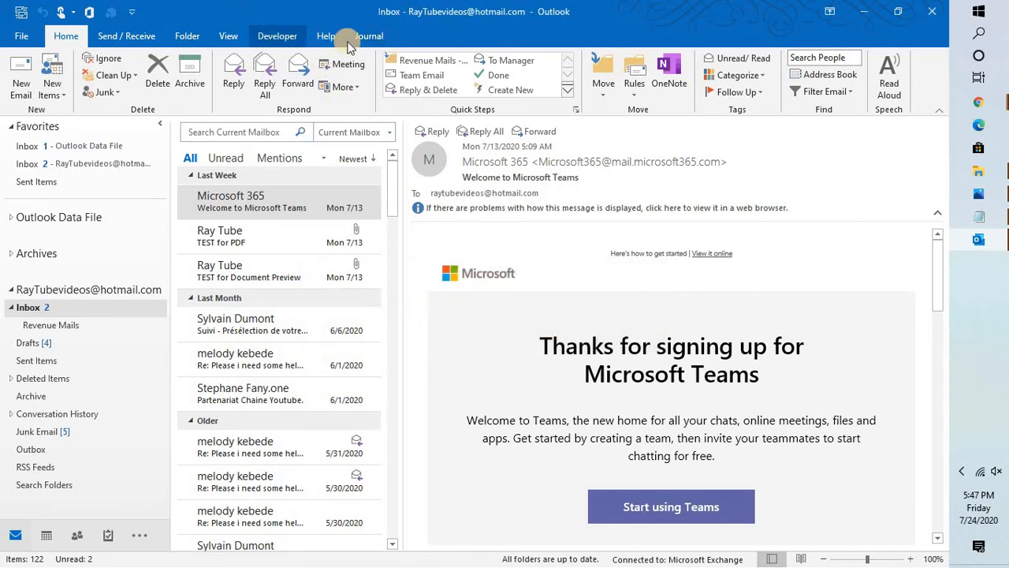
pyautogui.click(326, 35)
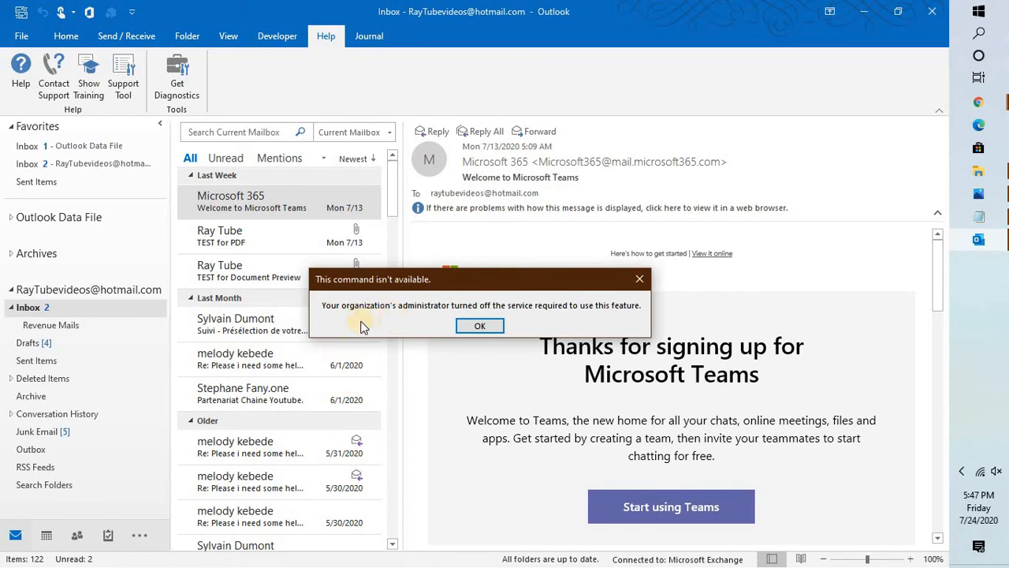
pyautogui.moveTo(569, 329)
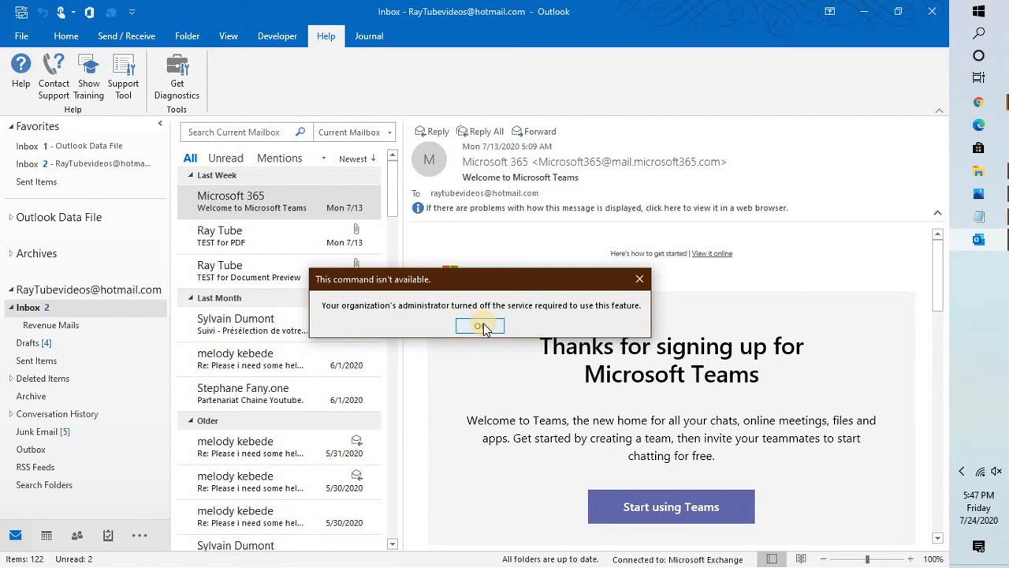
pyautogui.click(480, 326)
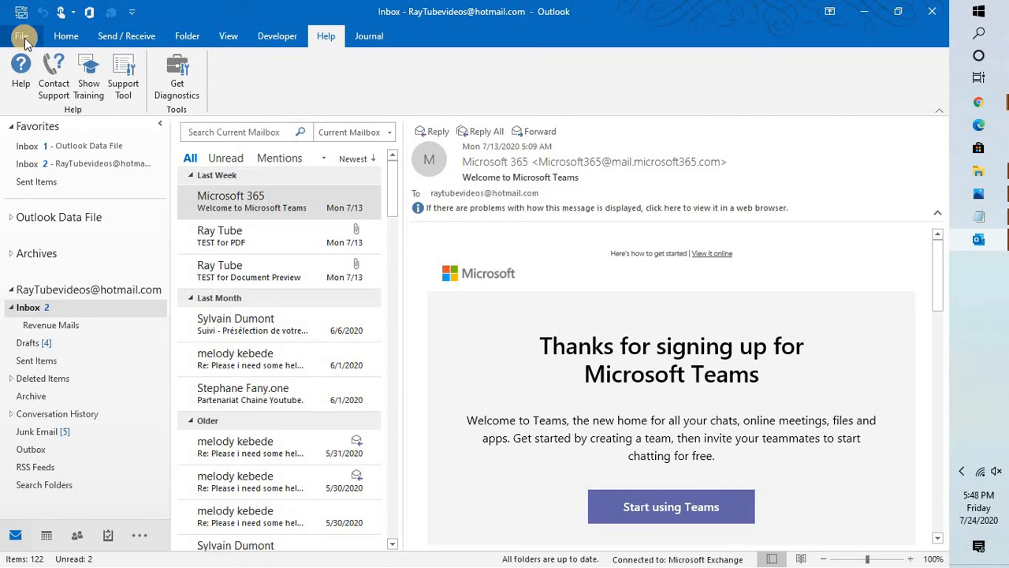
# Step: Go to File > Options and bring up Privacy Settings from the General page
pyautogui.click(22, 30)
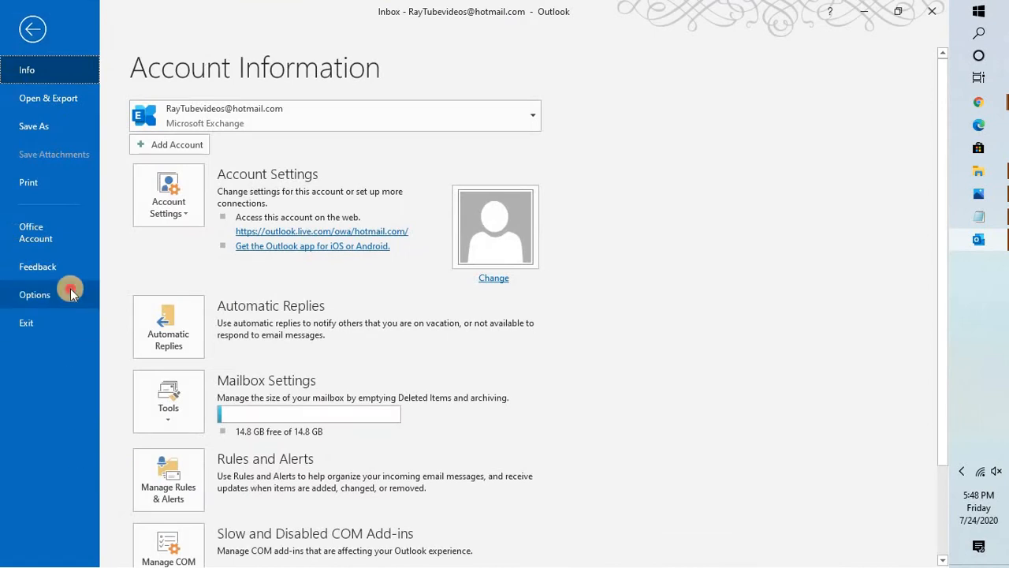
pyautogui.click(34, 294)
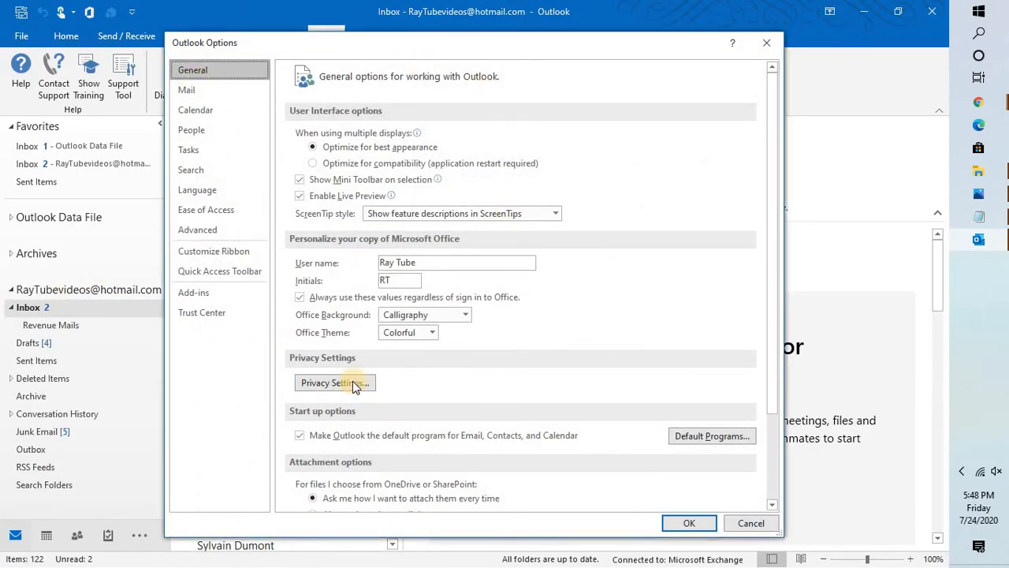
pyautogui.click(335, 383)
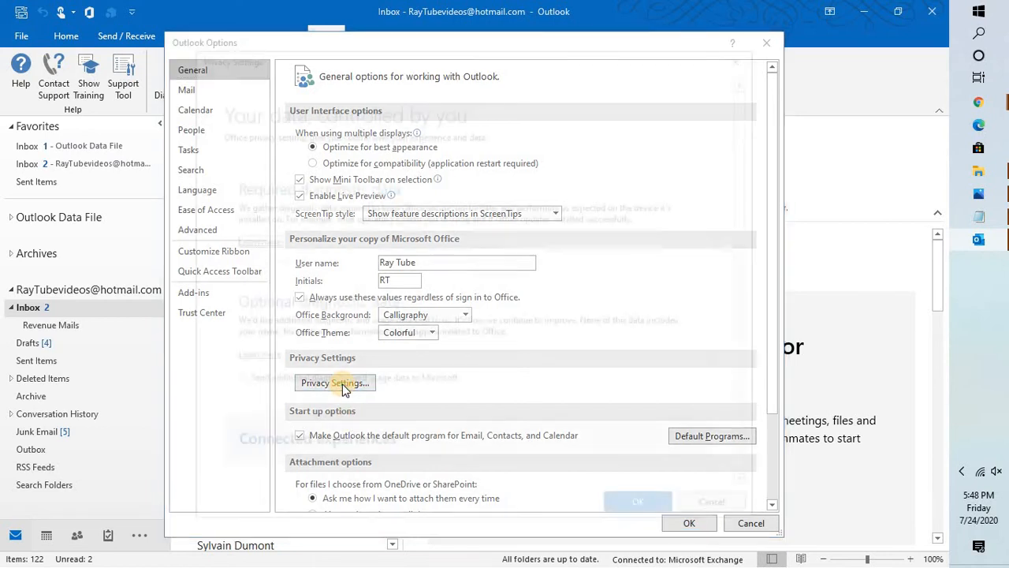
# Step: Tick 'Enable connected experiences' and 'Let Office download online content' in Privacy Settings
pyautogui.click(334, 382)
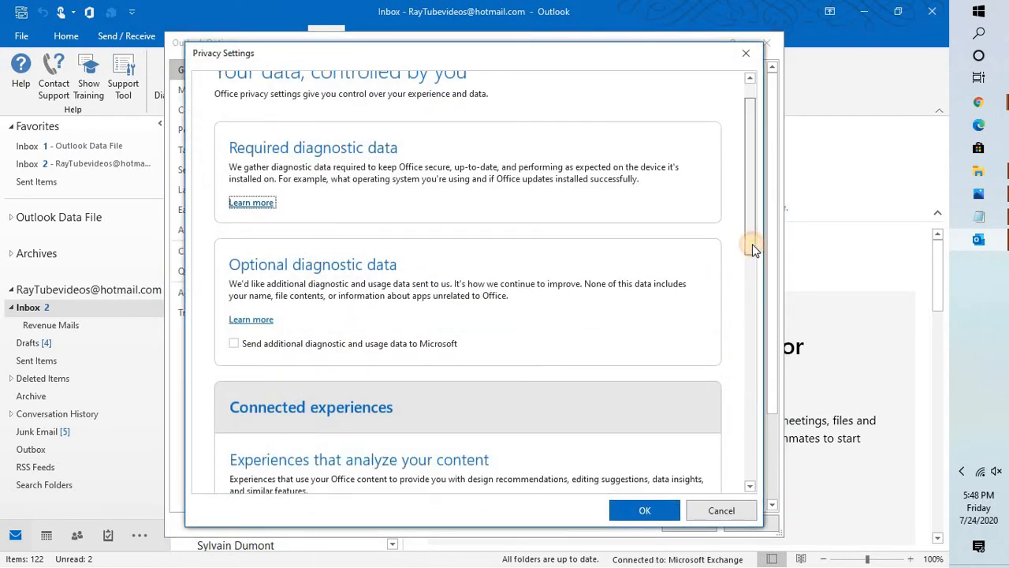
pyautogui.scroll(-3)
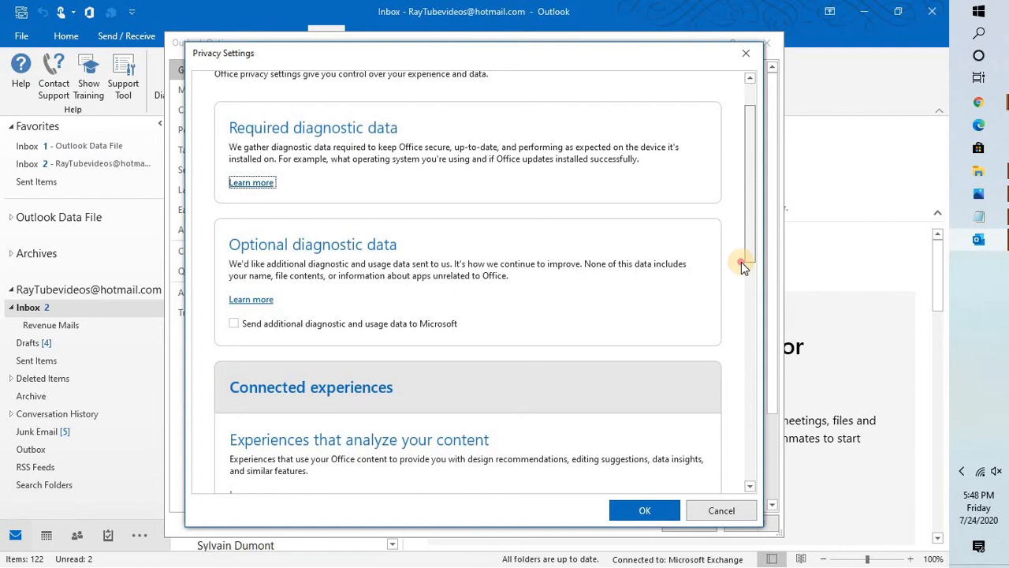
pyautogui.scroll(-3)
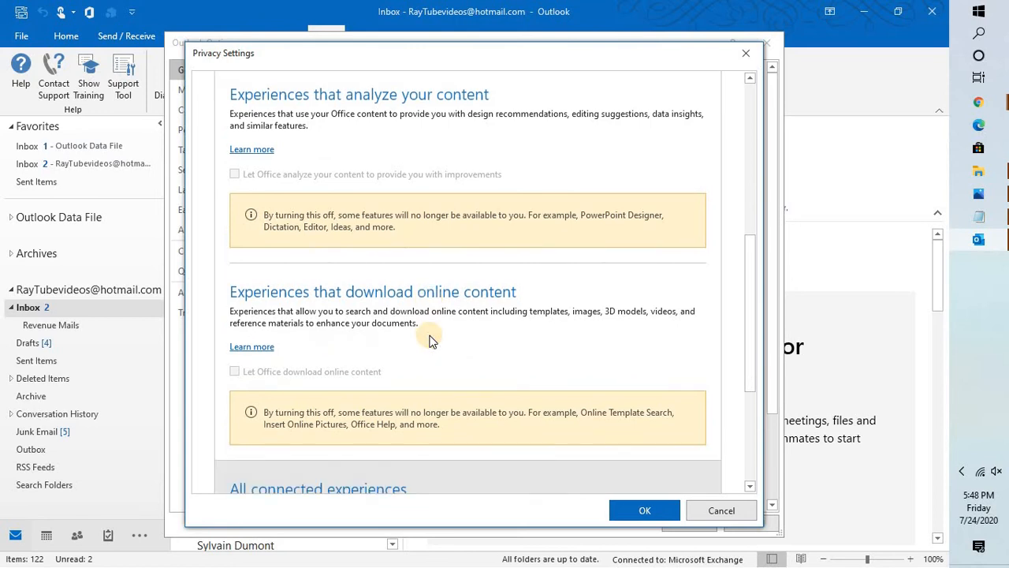
pyautogui.scroll(-3)
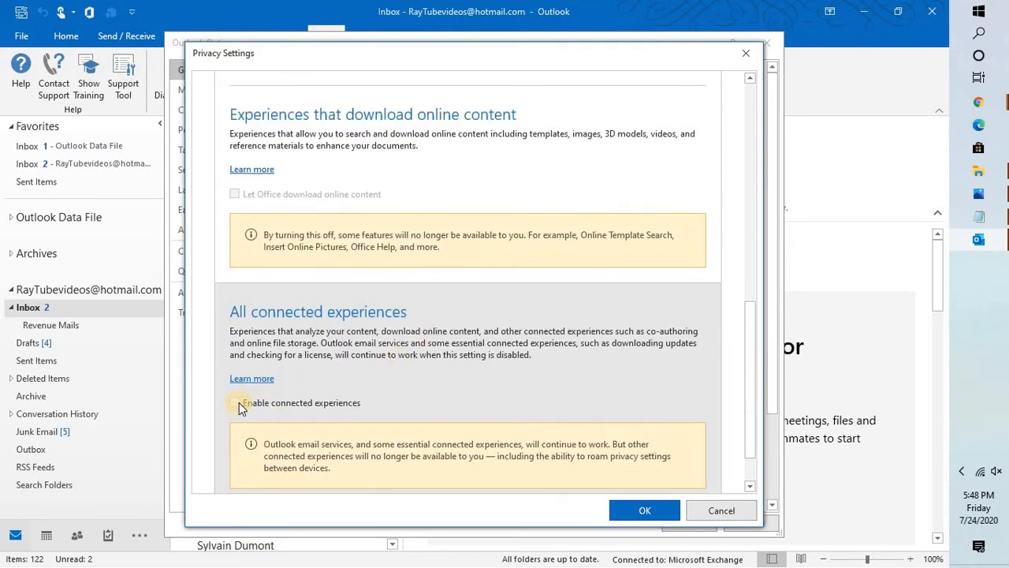
pyautogui.click(235, 403)
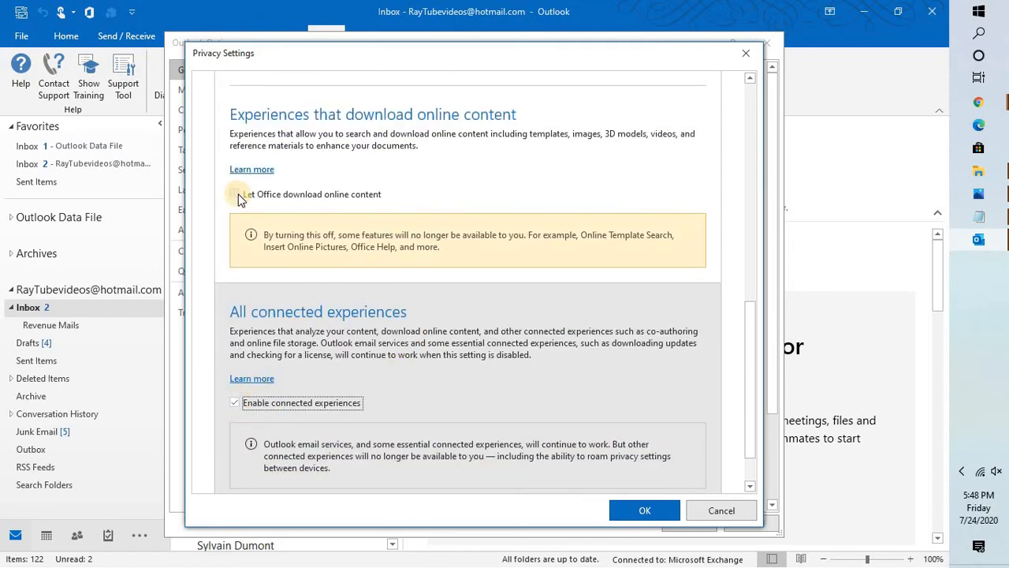
pyautogui.click(235, 194)
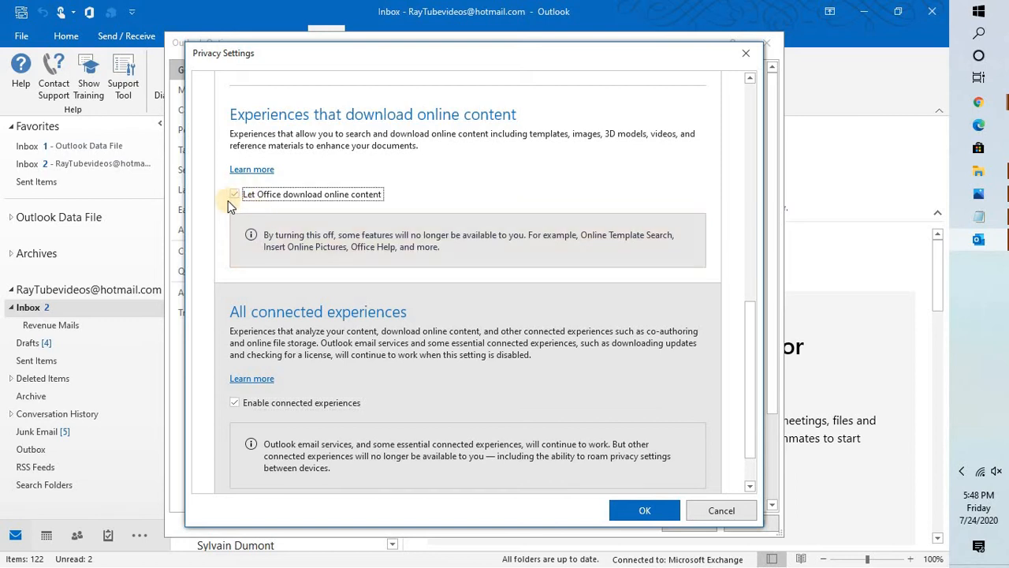
pyautogui.click(234, 193)
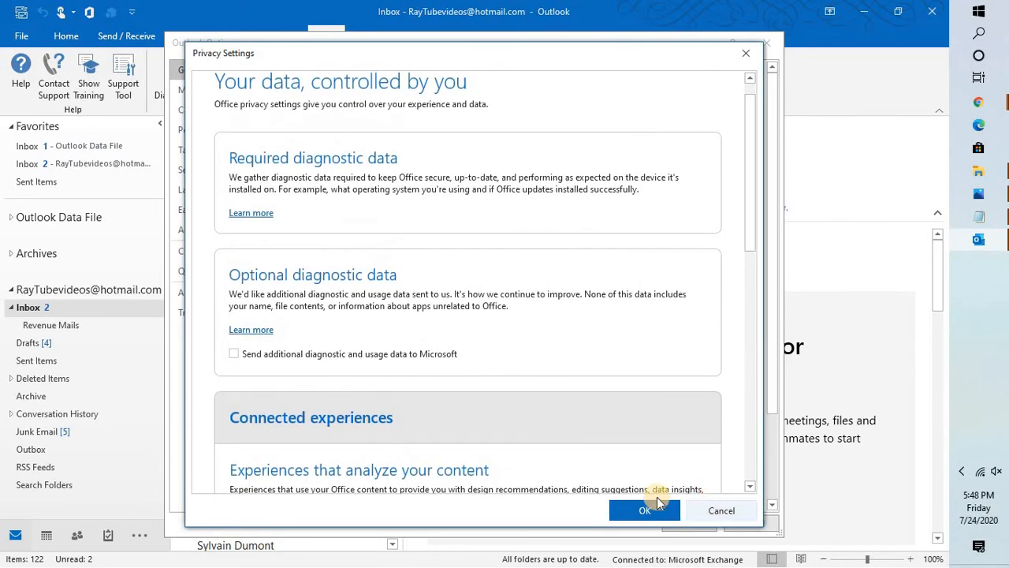
# Step: Save the privacy changes, acknowledge the restart notice, and close Outlook to restart
pyautogui.click(644, 510)
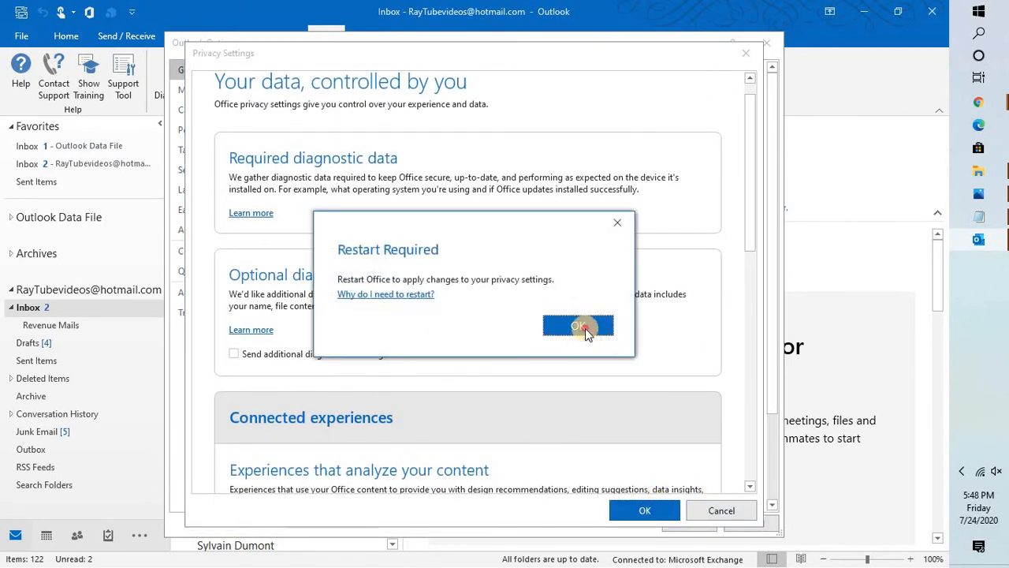
pyautogui.click(578, 326)
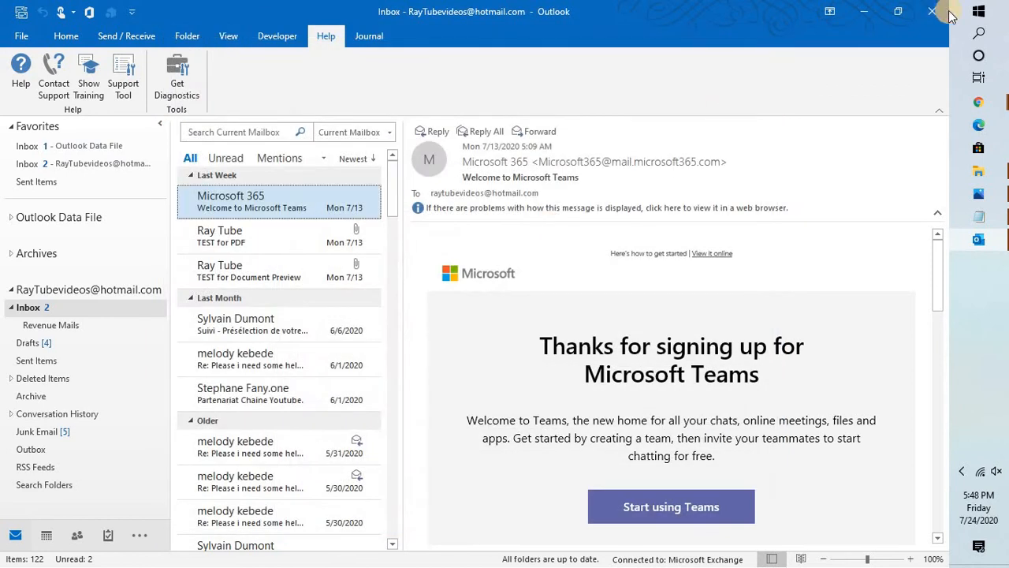
pyautogui.click(931, 12)
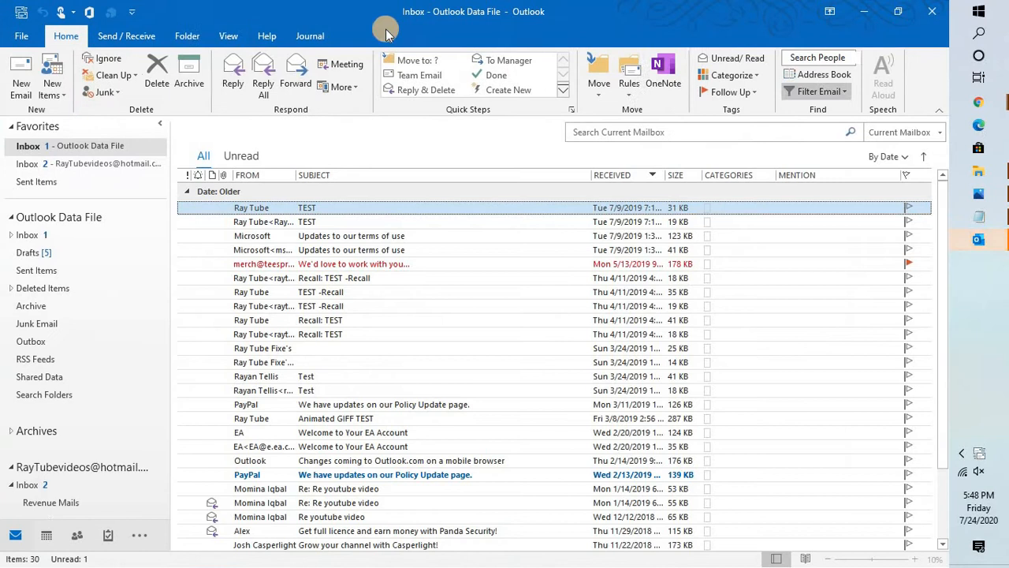
# Step: Open the Help tab's Help button to show Get started, Email, Calendar and Troubleshooting topics
pyautogui.click(266, 35)
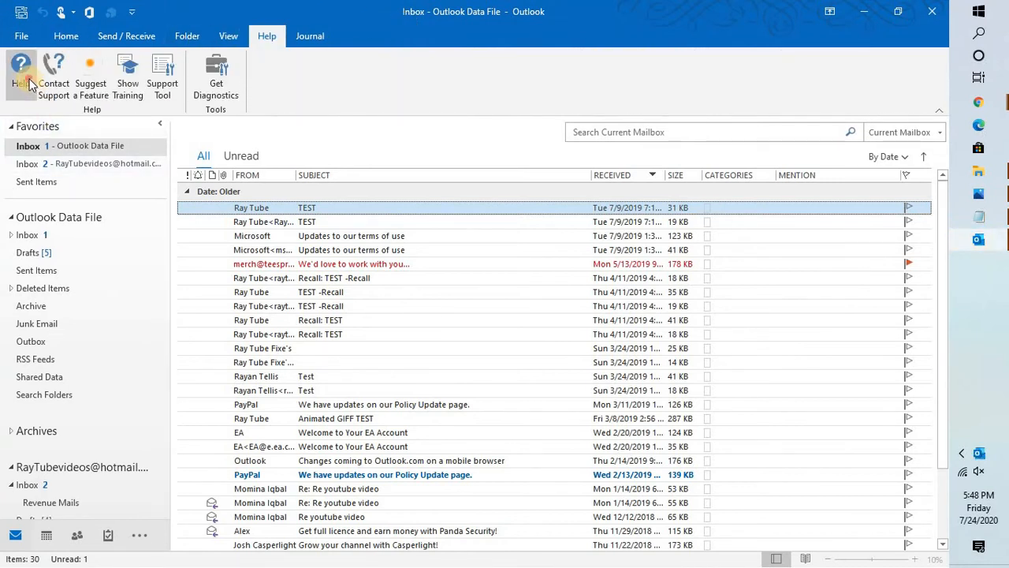
pyautogui.click(20, 74)
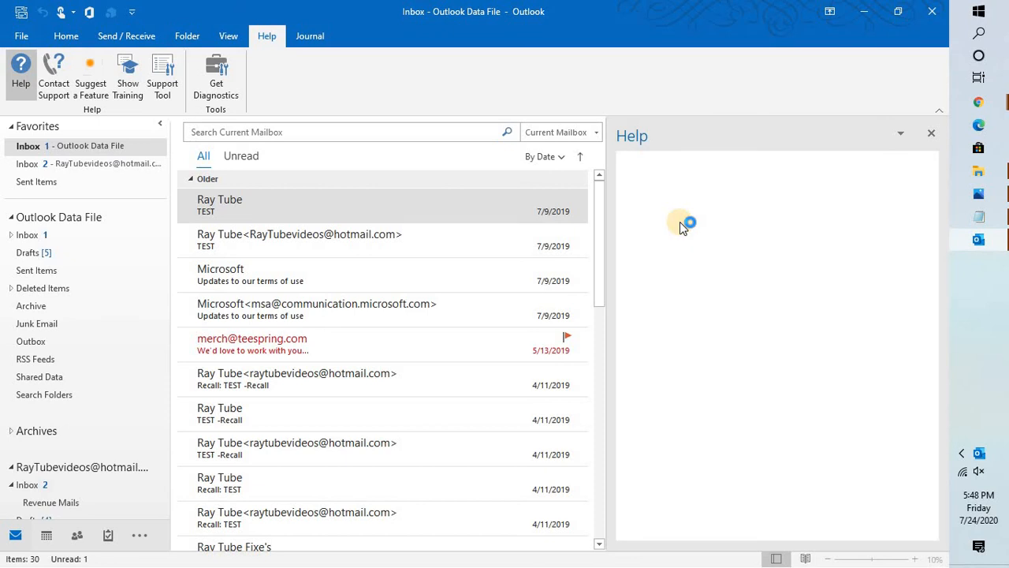
pyautogui.click(20, 63)
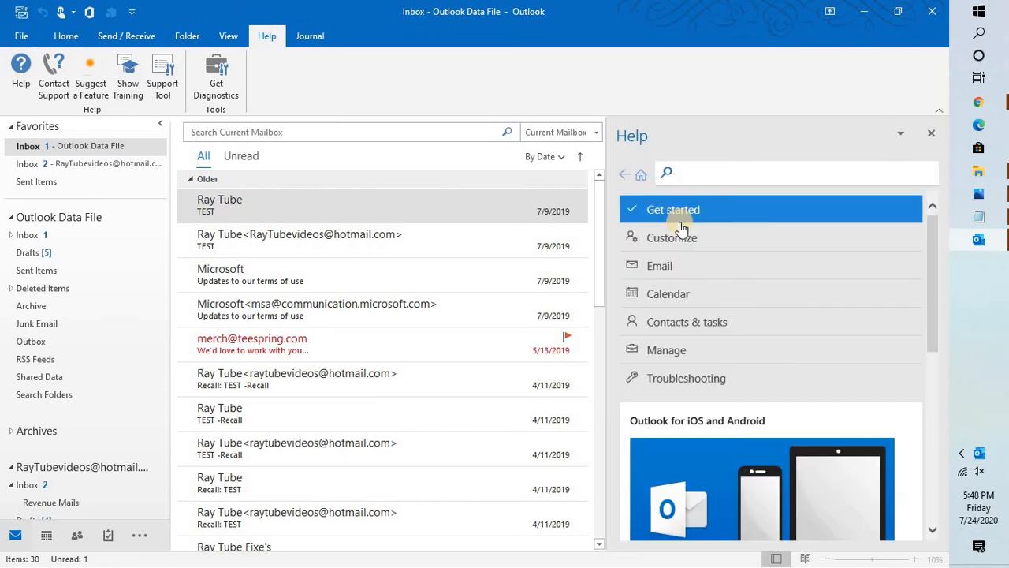